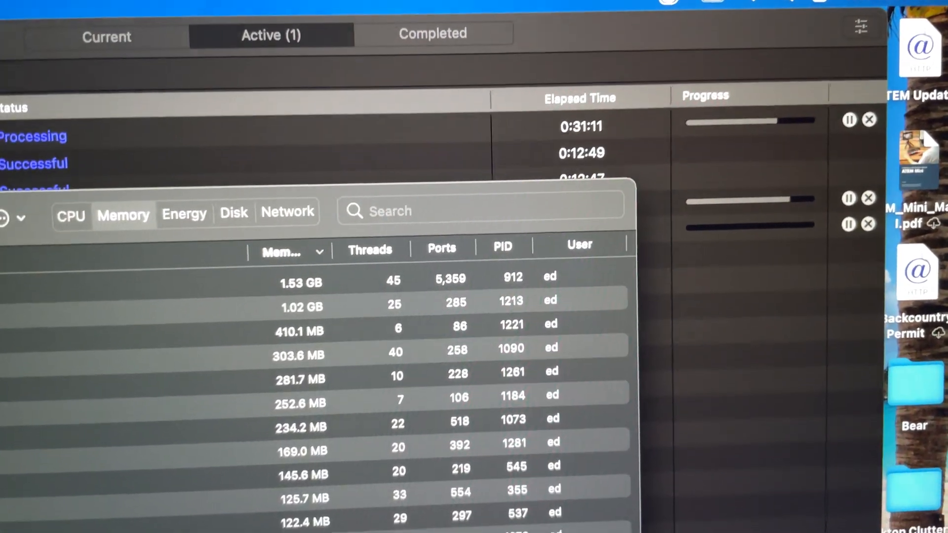
Review the memory usage list, then switch Activity Monitor to the CPU view.
scroll("down", 3)
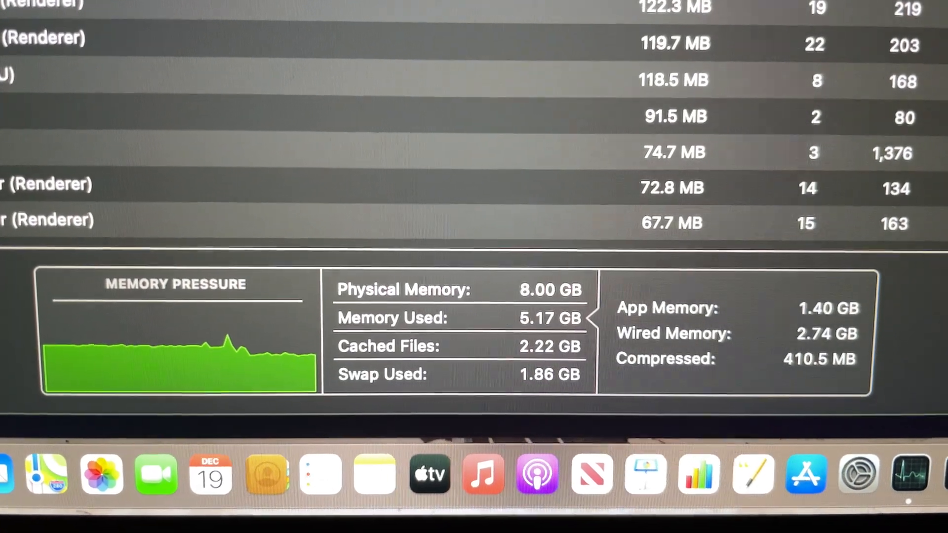
scroll("down", 3)
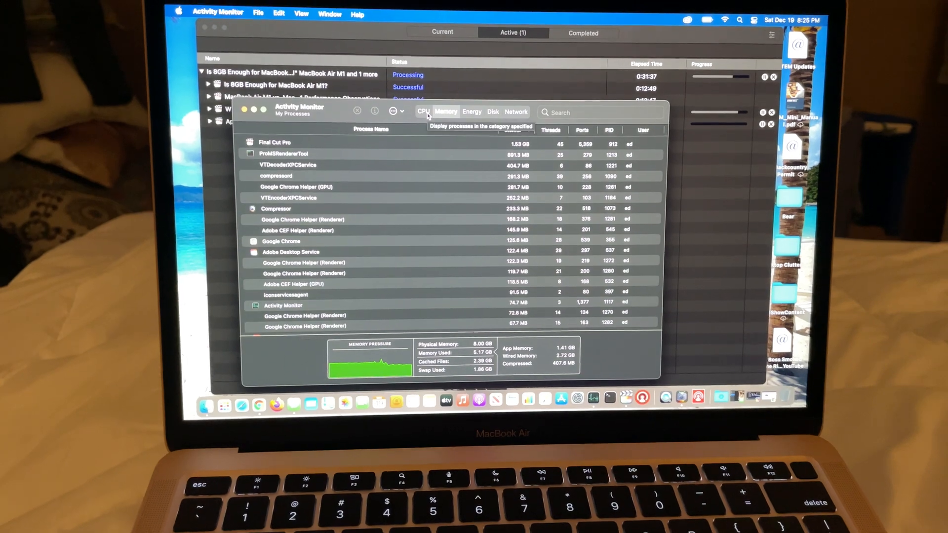
left_click(423, 111)
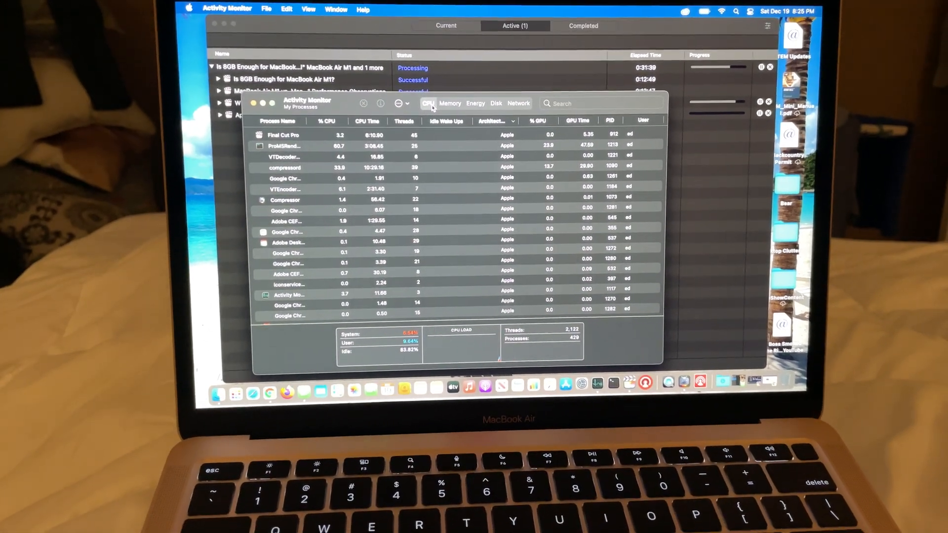